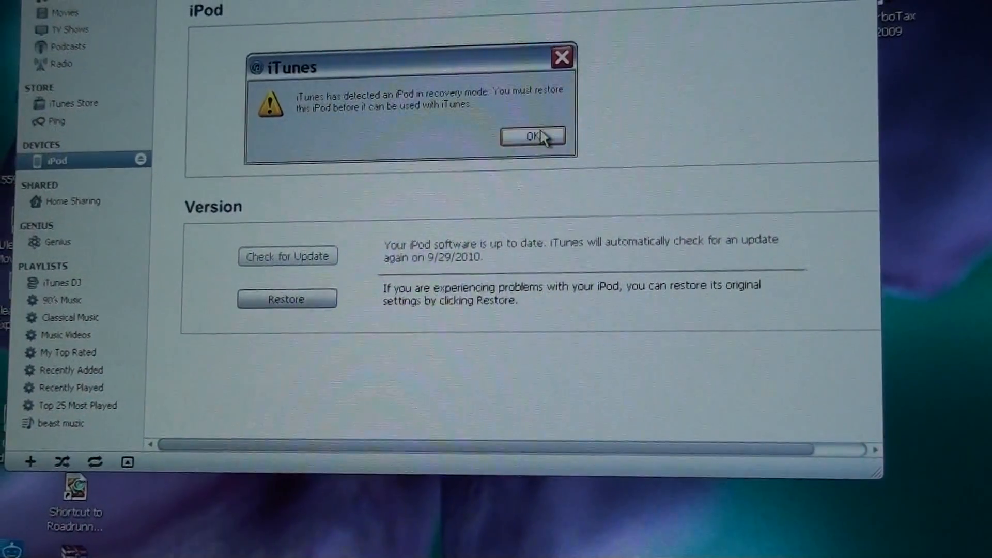
- Acknowledge the alert that an iPod in recovery mode needs restoring
click(532, 136)
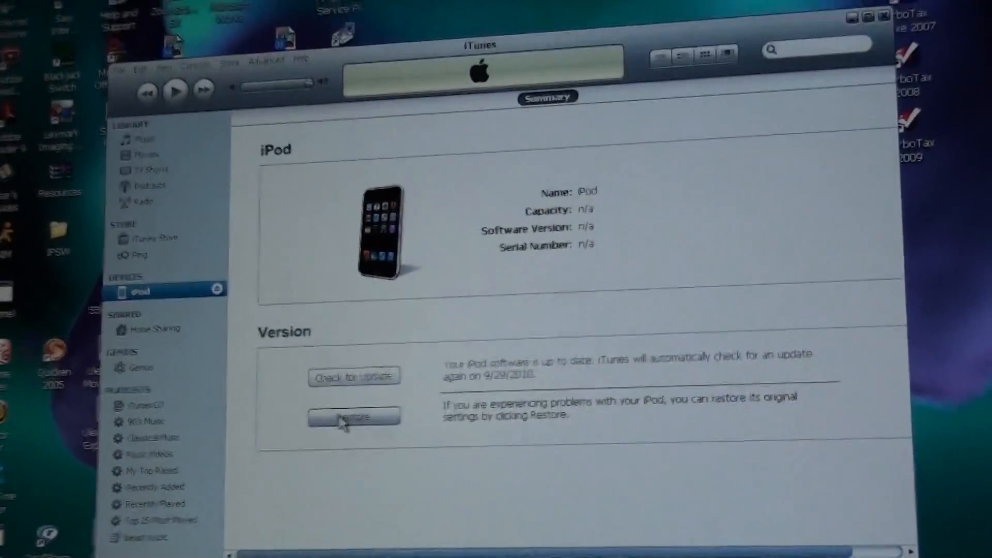
- Restore the iPod from iPod2,1_3.1.2_7D11_Restore.ipsw and confirm the erase-and-restore
click(353, 417)
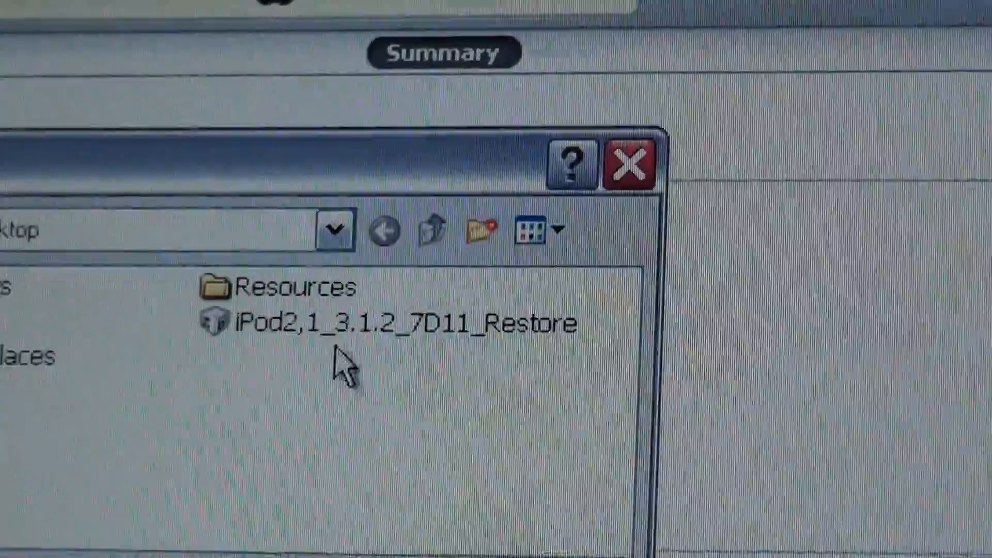
click(380, 322)
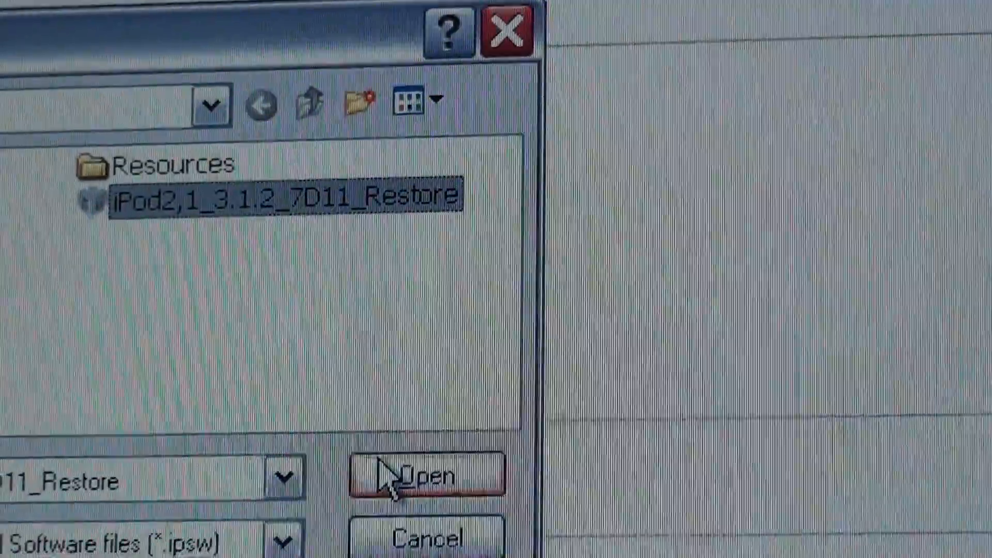
click(428, 476)
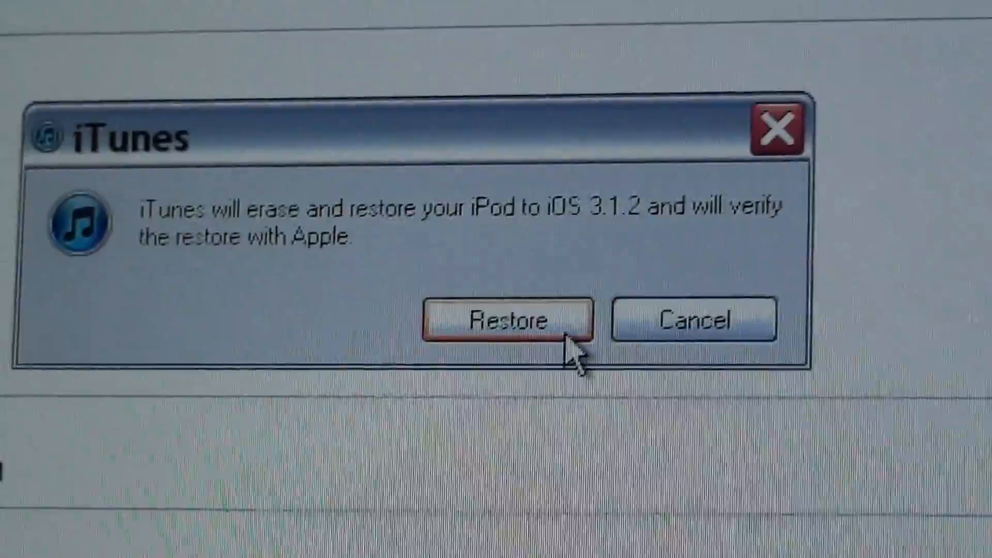
click(506, 319)
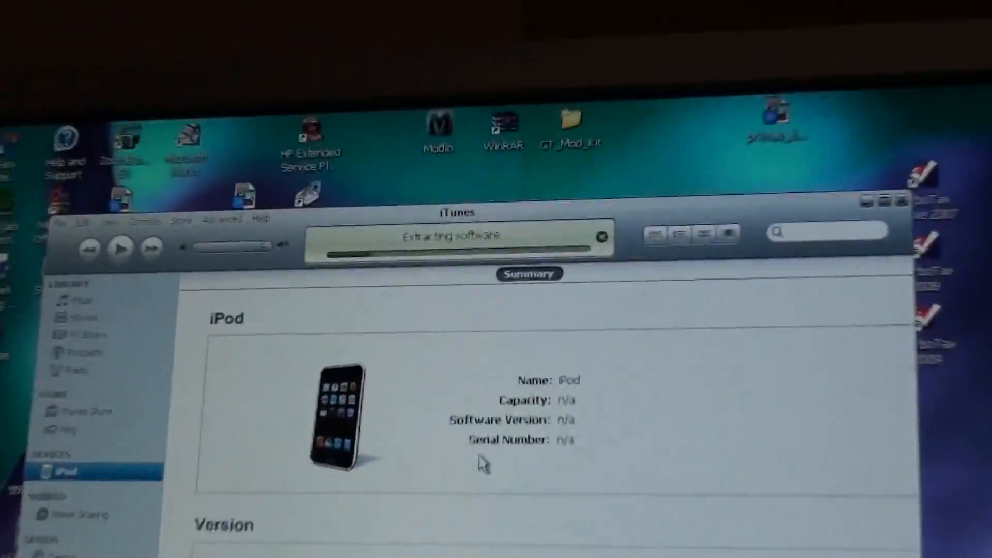